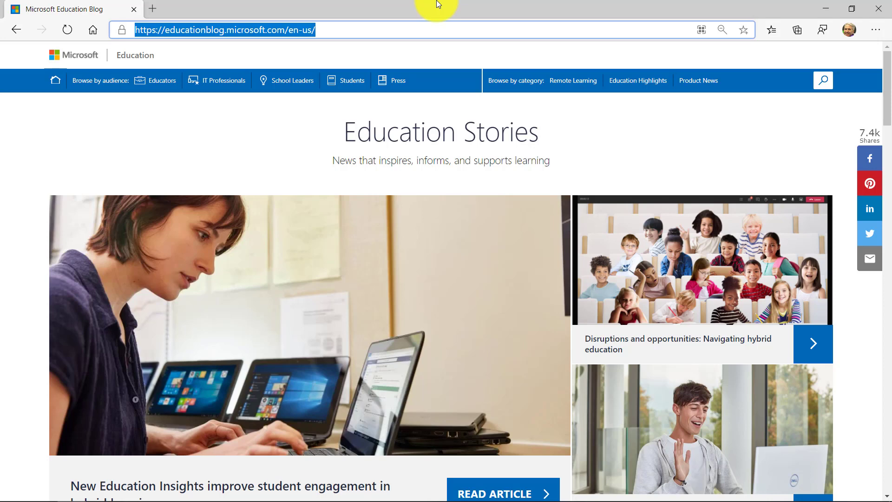
{"action": "type", "text": "https://aka.ms/EDUSupport"}
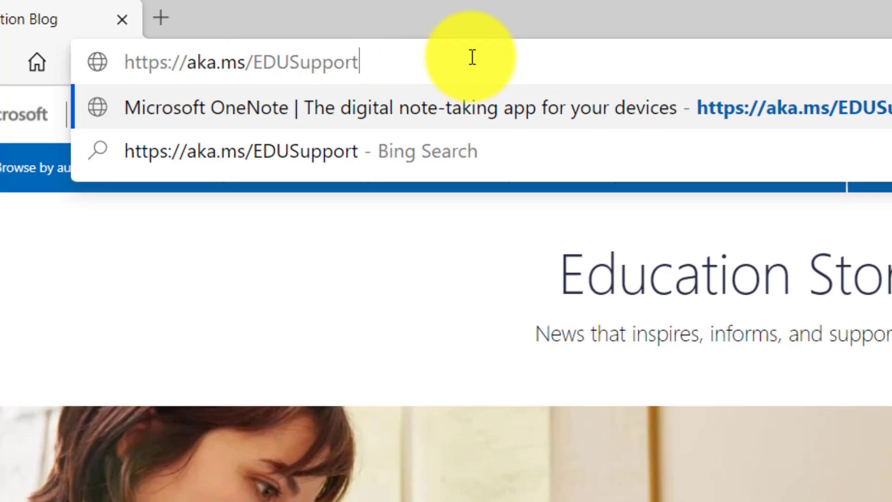
{"action": "key", "text": "Return"}
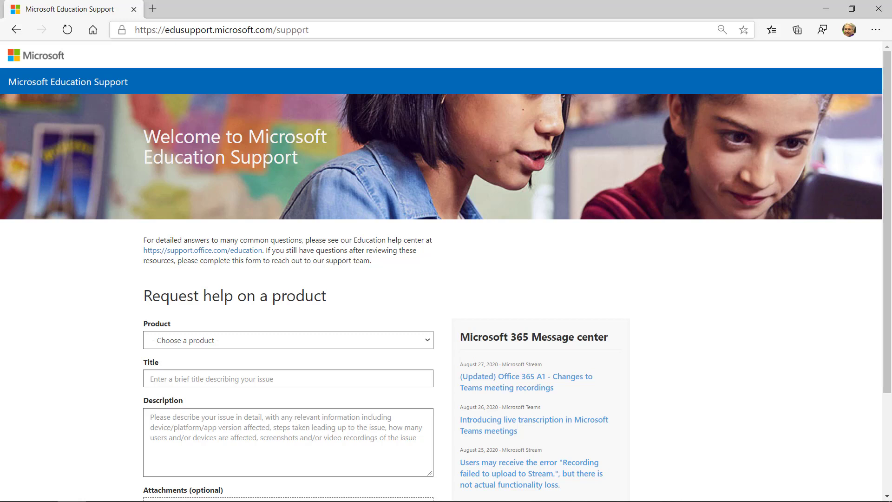
{"action": "mouse_move", "coordinate": [375, 218]}
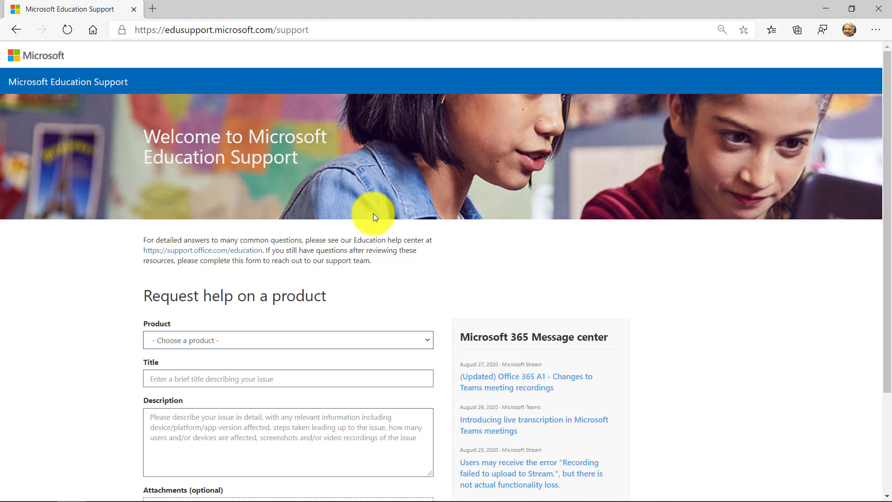
{"action": "mouse_move", "coordinate": [395, 243]}
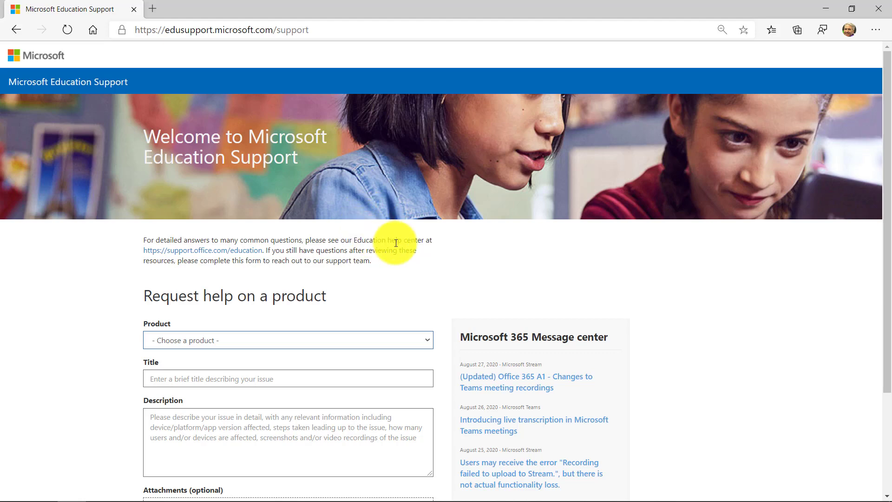
- Scroll through the Product list, past Microsoft Whiteboard, Teams and Stream
{"action": "scroll", "scroll_direction": "down", "scroll_amount": 3}
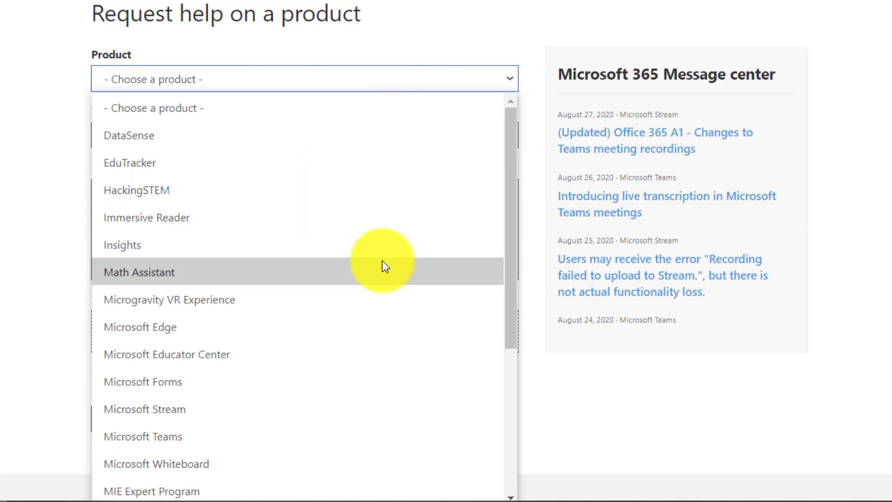
{"action": "mouse_move", "coordinate": [349, 250]}
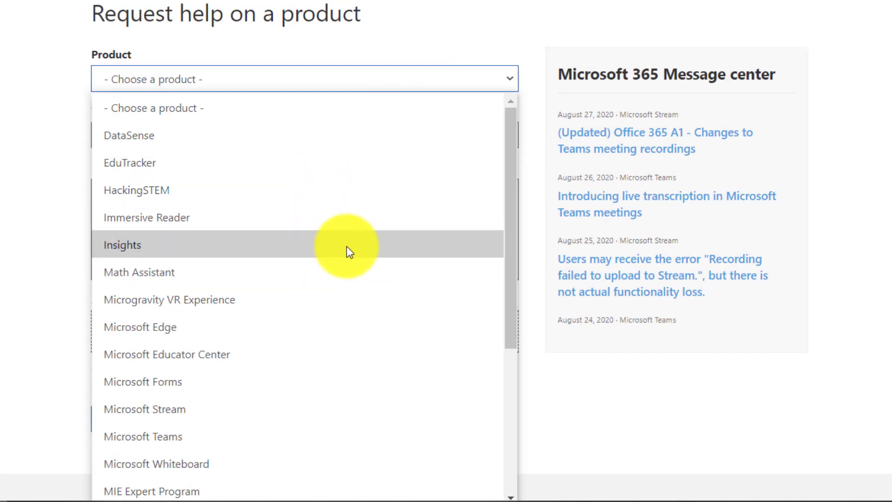
{"action": "scroll", "scroll_direction": "down", "scroll_amount": 3}
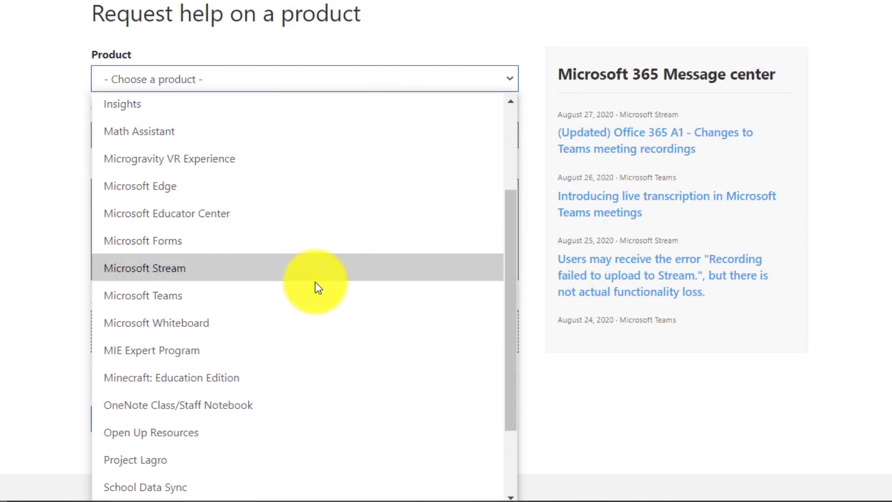
{"action": "mouse_move", "coordinate": [312, 322]}
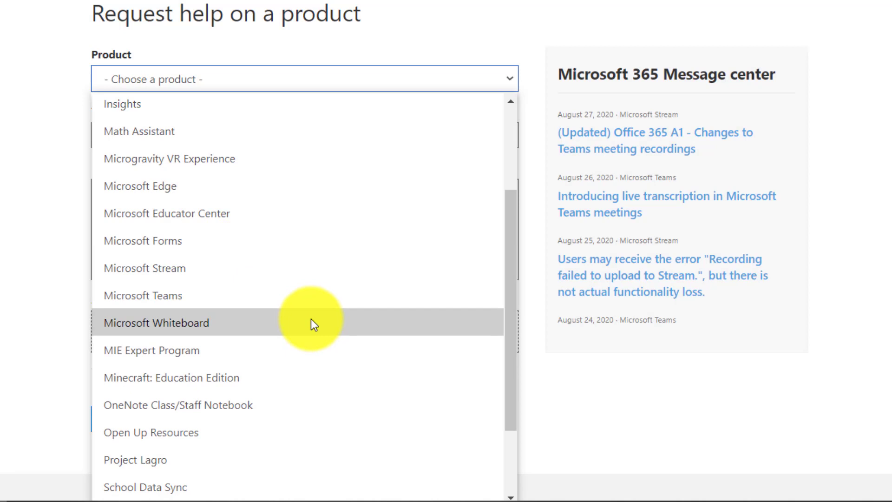
{"action": "scroll", "scroll_direction": "down", "scroll_amount": 3}
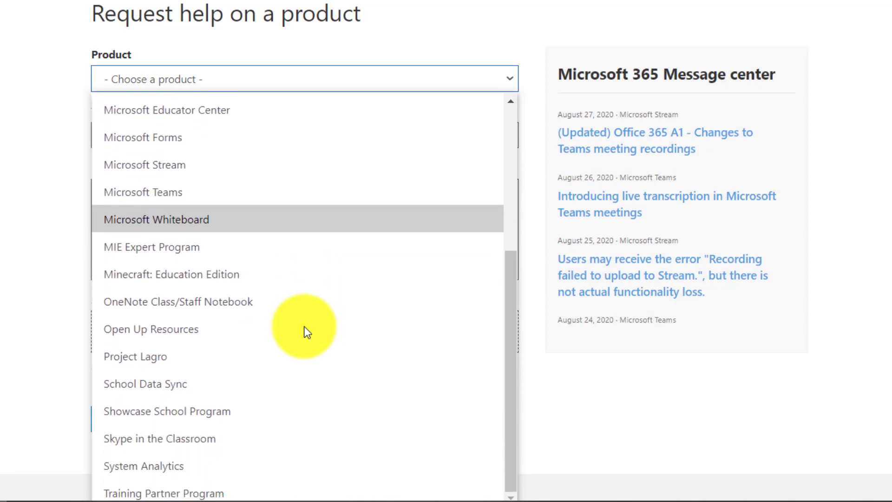
{"action": "mouse_move", "coordinate": [211, 275]}
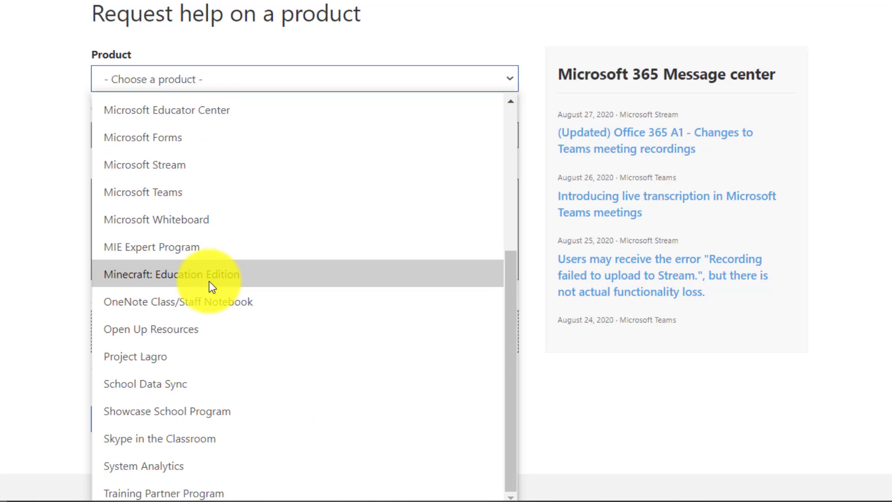
{"action": "mouse_move", "coordinate": [188, 247]}
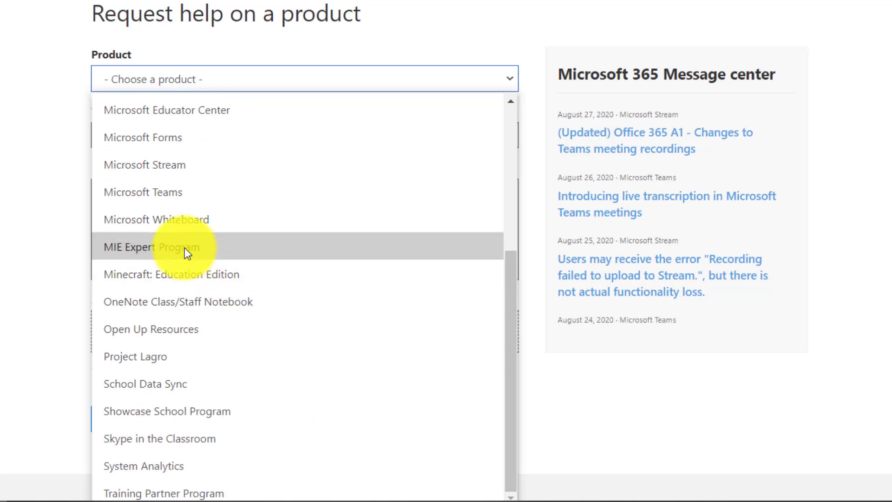
{"action": "mouse_move", "coordinate": [233, 275]}
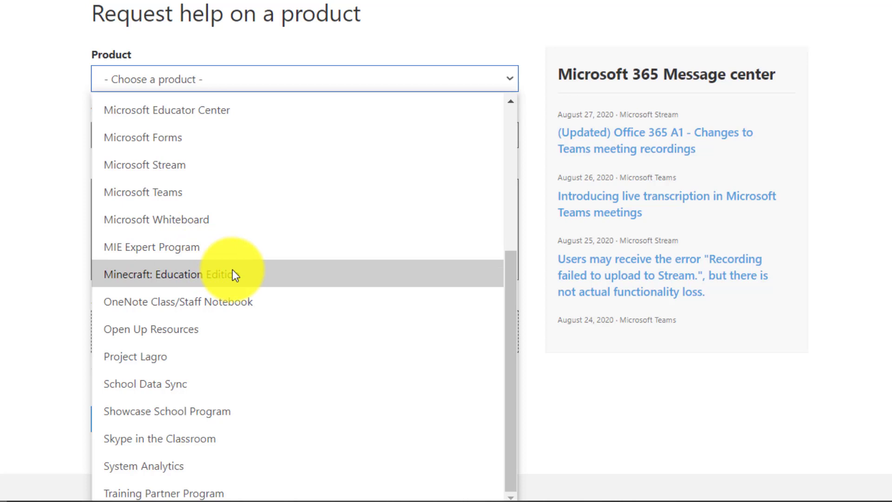
{"action": "mouse_move", "coordinate": [211, 246]}
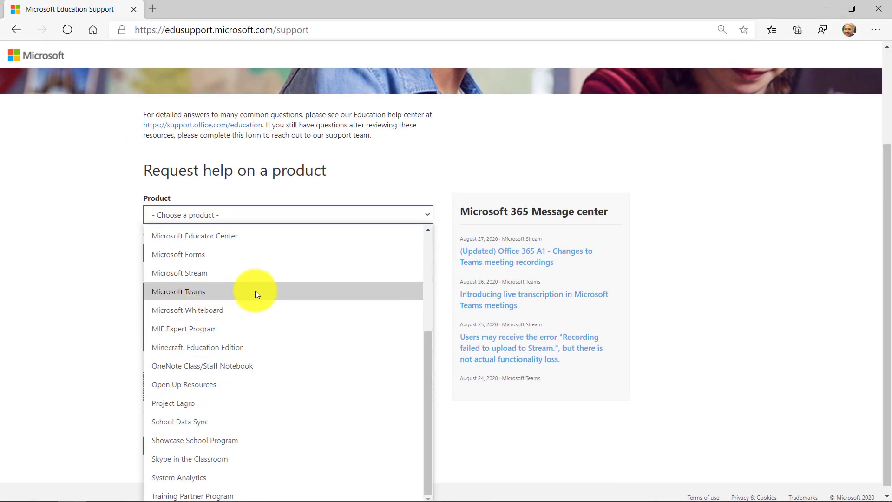
- Choose Microsoft Teams as the support request product
{"action": "left_click", "coordinate": [178, 291]}
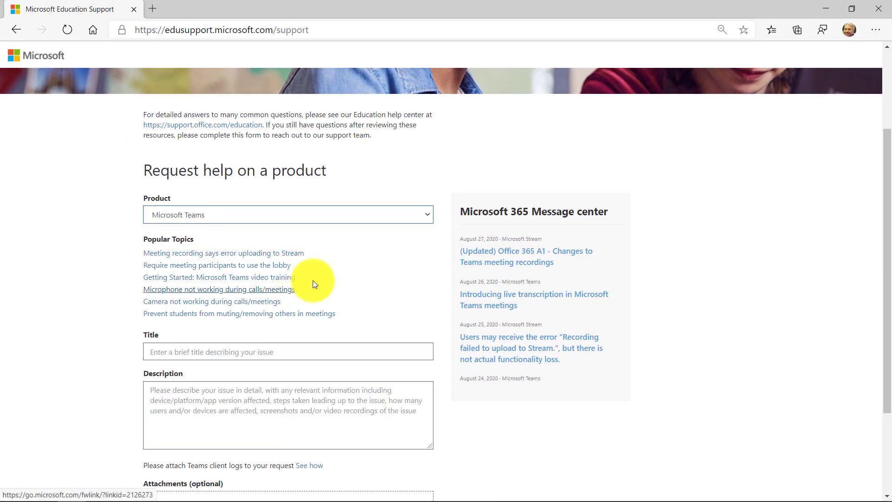
{"action": "scroll", "scroll_direction": "up", "scroll_amount": 3}
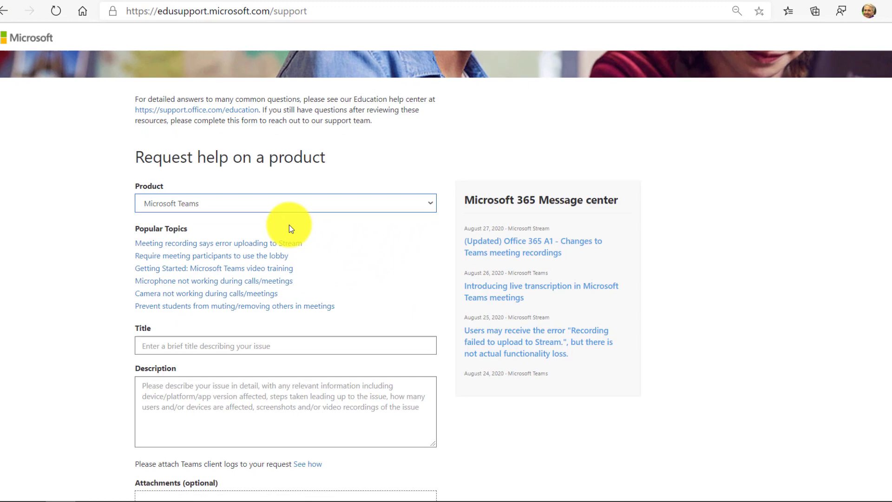
{"action": "scroll", "scroll_direction": "down", "scroll_amount": 3}
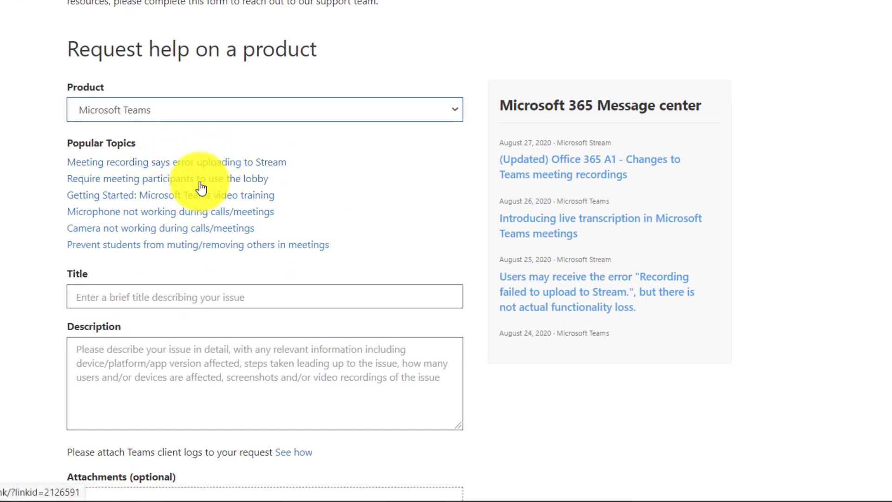
{"action": "mouse_move", "coordinate": [209, 216]}
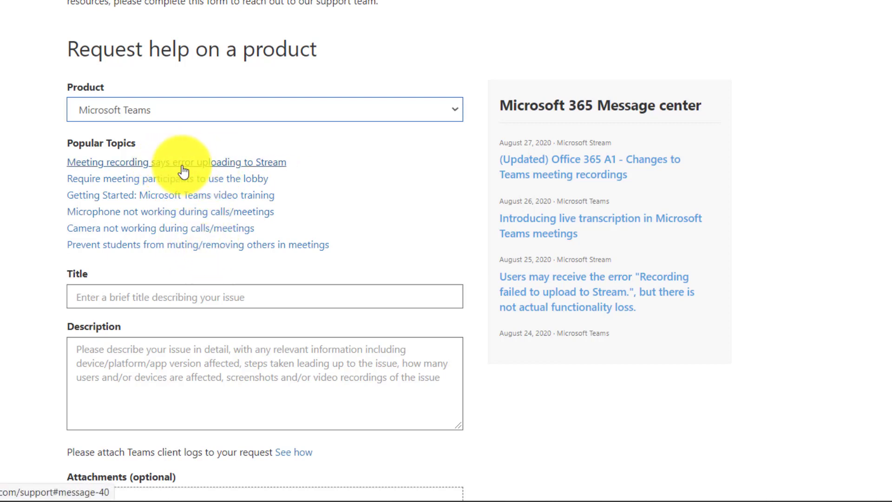
{"action": "mouse_move", "coordinate": [233, 170]}
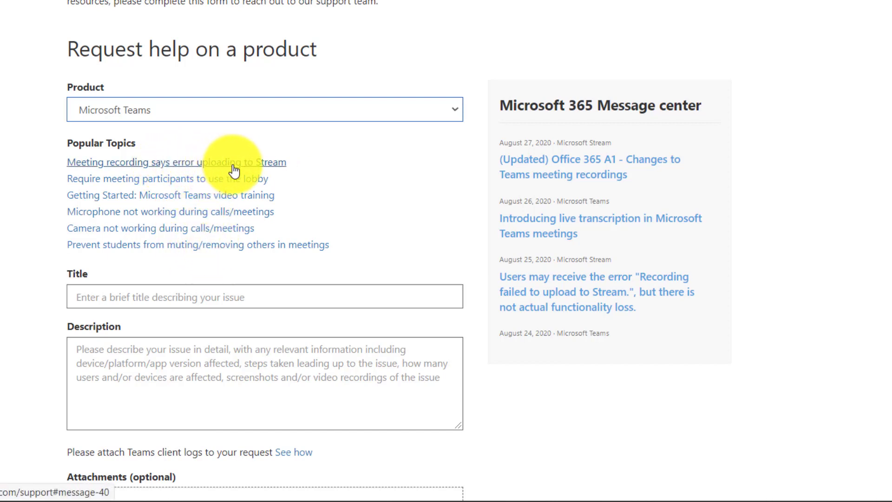
- Read and close the Stream upload error post, then open the microphone troubleshooting article
{"action": "left_click", "coordinate": [176, 162]}
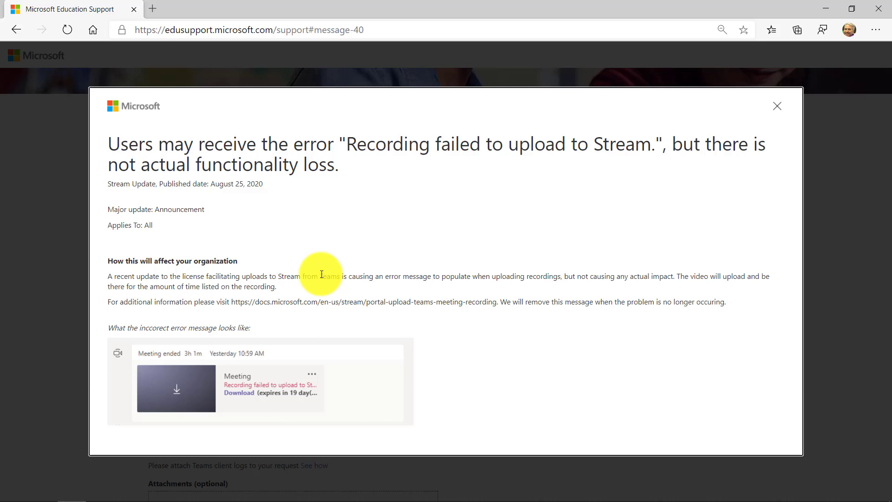
{"action": "left_click", "coordinate": [777, 106]}
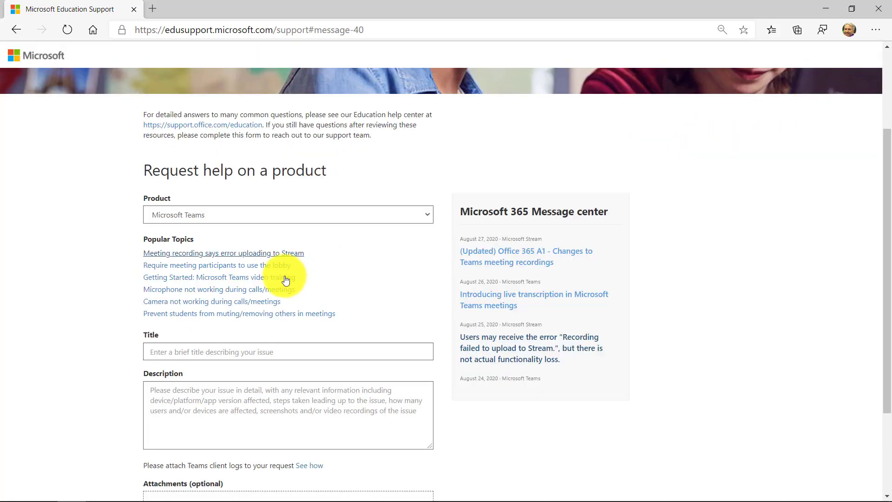
{"action": "left_click", "coordinate": [219, 289]}
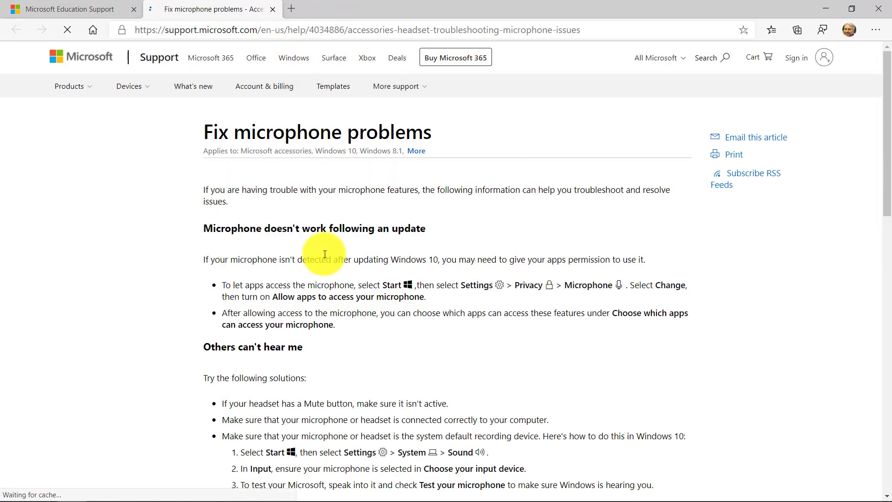
- Enter 'Video not working' as the request title and scroll toward Description and Submit
{"action": "left_click", "coordinate": [62, 9]}
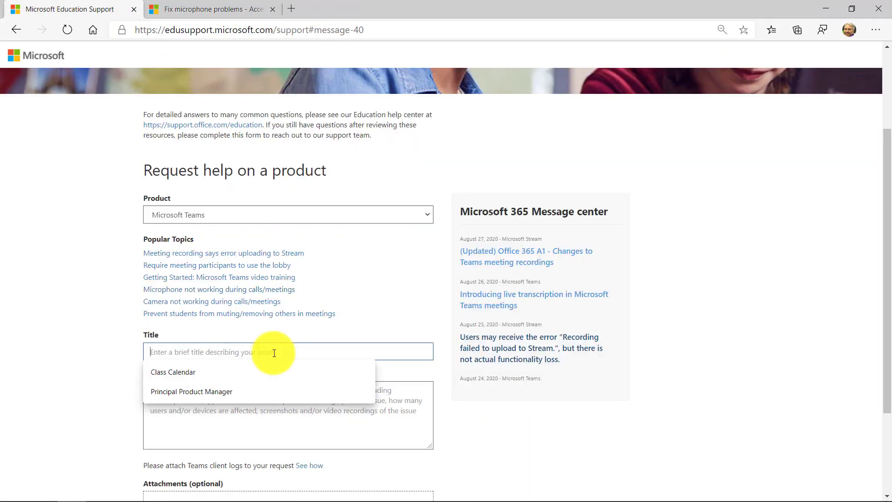
{"action": "mouse_move", "coordinate": [224, 345]}
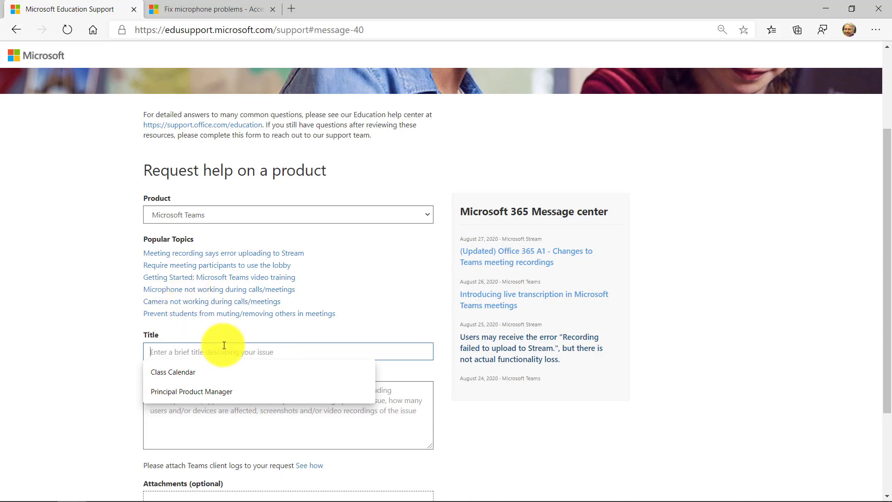
{"action": "type", "text": "Video not working"}
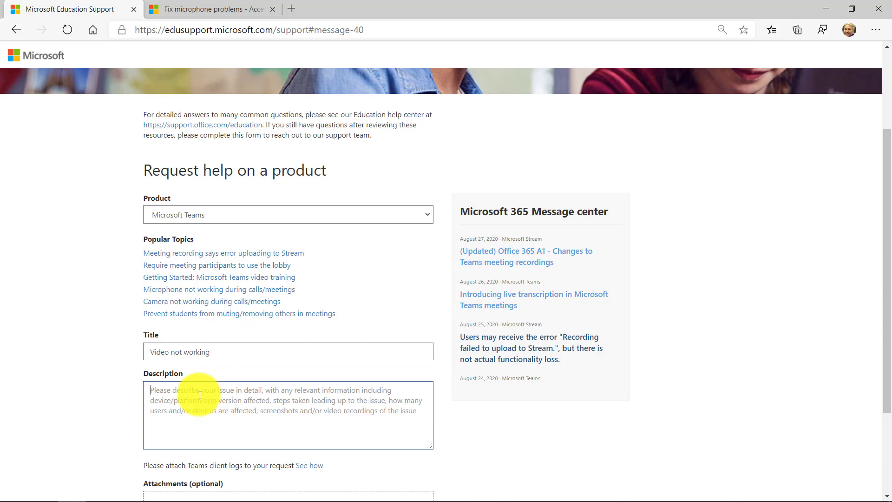
{"action": "scroll", "scroll_direction": "down", "scroll_amount": 3}
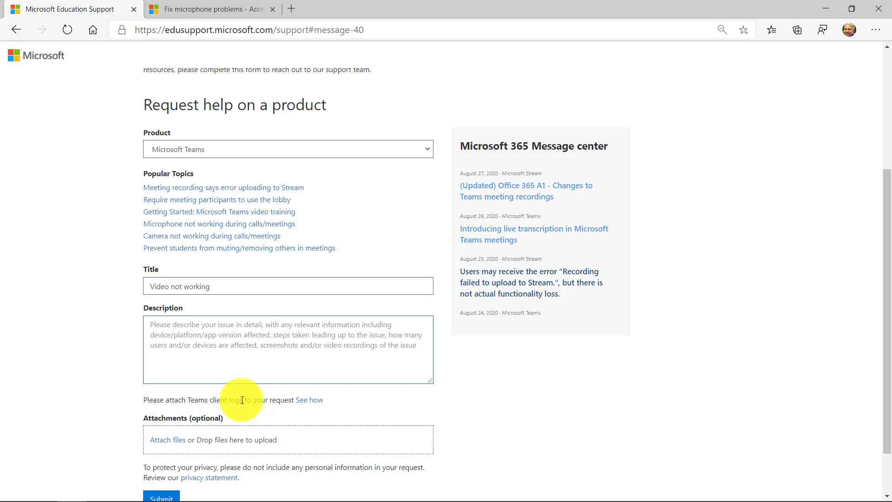
{"action": "mouse_move", "coordinate": [319, 382]}
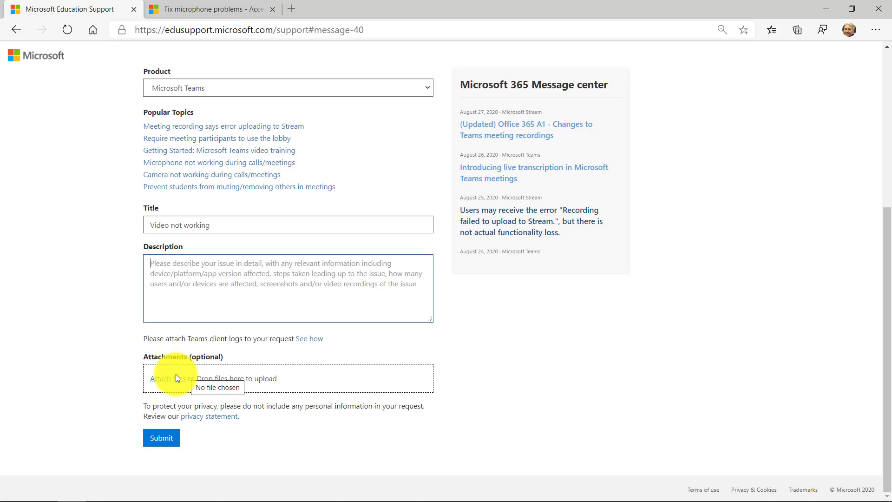
{"action": "mouse_move", "coordinate": [279, 372]}
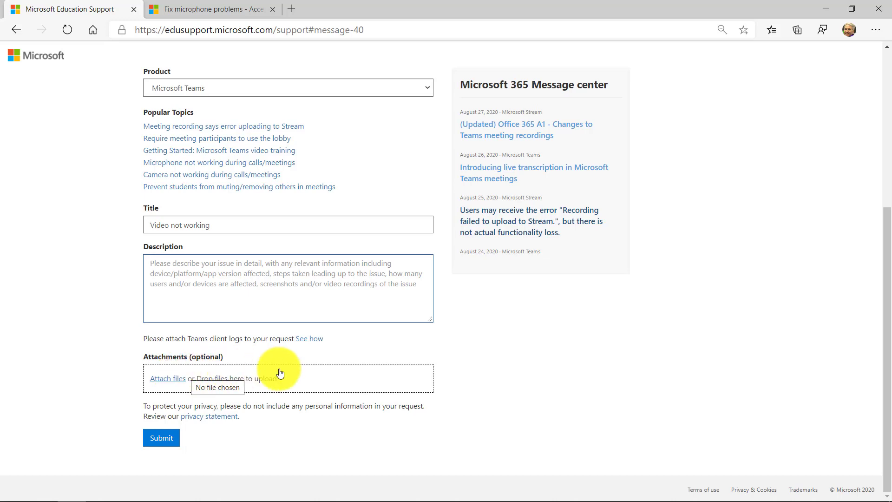
{"action": "mouse_move", "coordinate": [206, 336]}
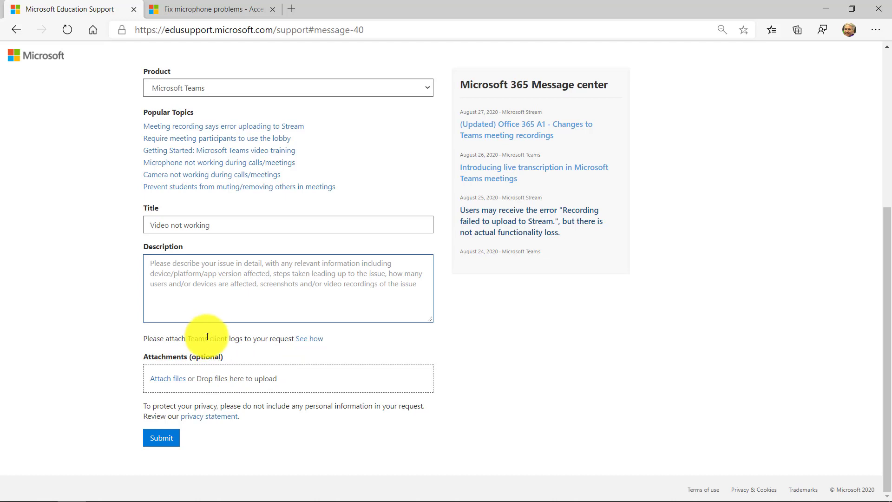
{"action": "mouse_move", "coordinate": [311, 339]}
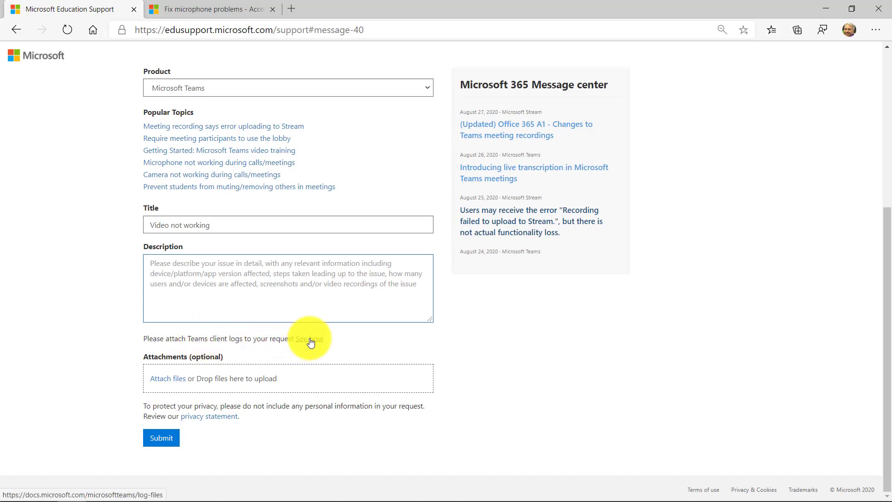
- Open the 'See how' Teams log files article and scroll through its Debug logs section
{"action": "left_click", "coordinate": [310, 339]}
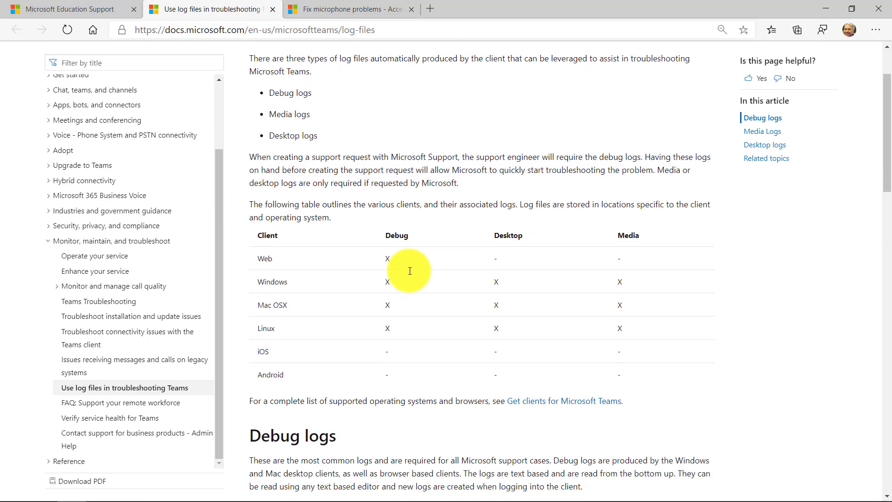
{"action": "scroll", "scroll_direction": "down", "scroll_amount": 3}
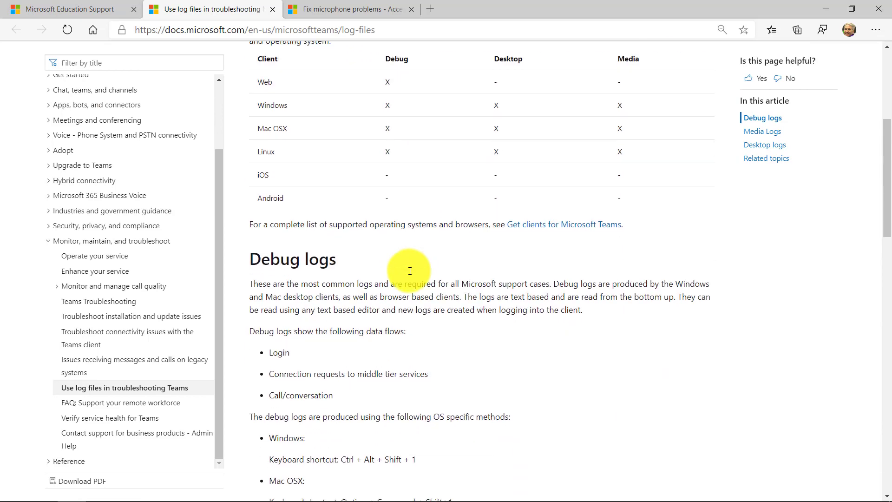
{"action": "scroll", "scroll_direction": "down", "scroll_amount": 3}
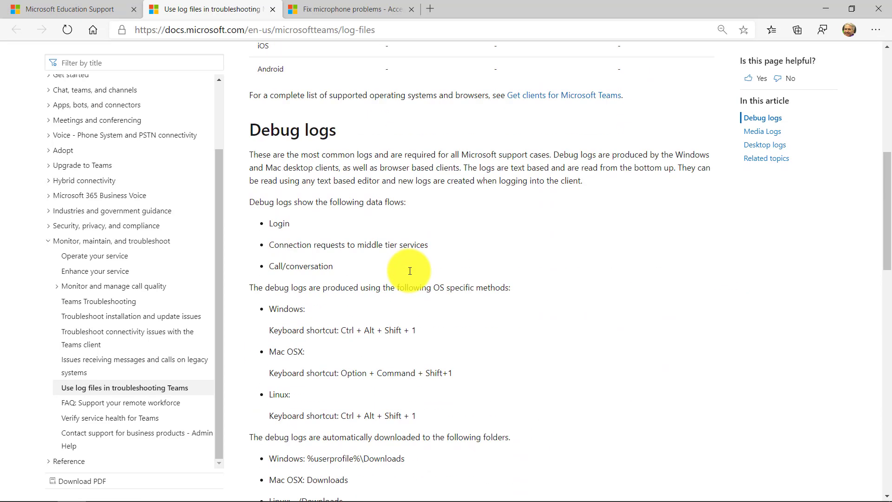
{"action": "scroll", "scroll_direction": "down", "scroll_amount": 3}
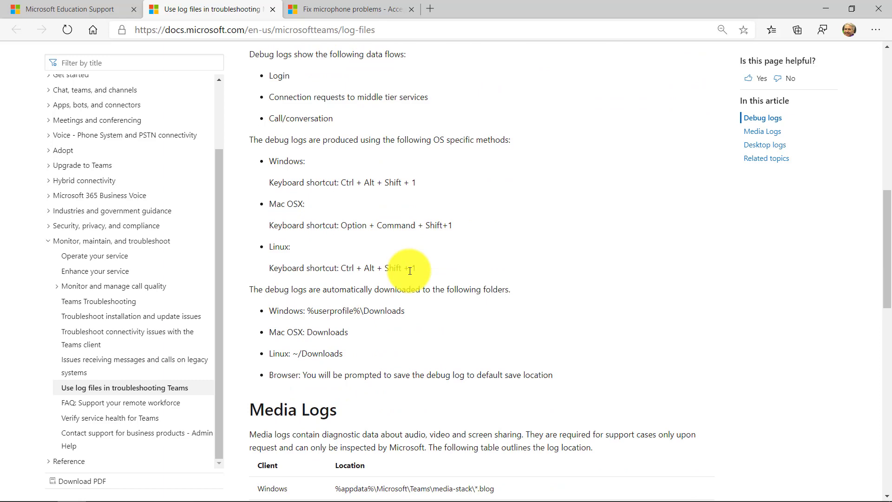
{"action": "left_click", "coordinate": [63, 9]}
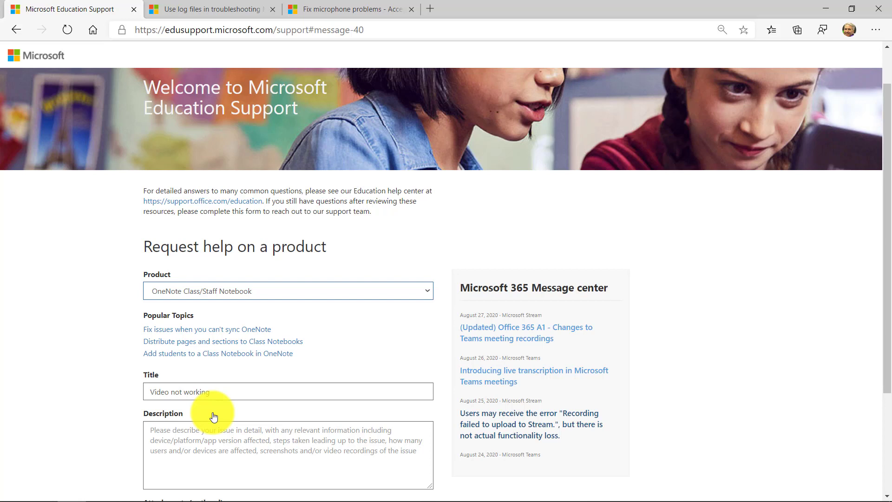
{"action": "mouse_move", "coordinate": [441, 420]}
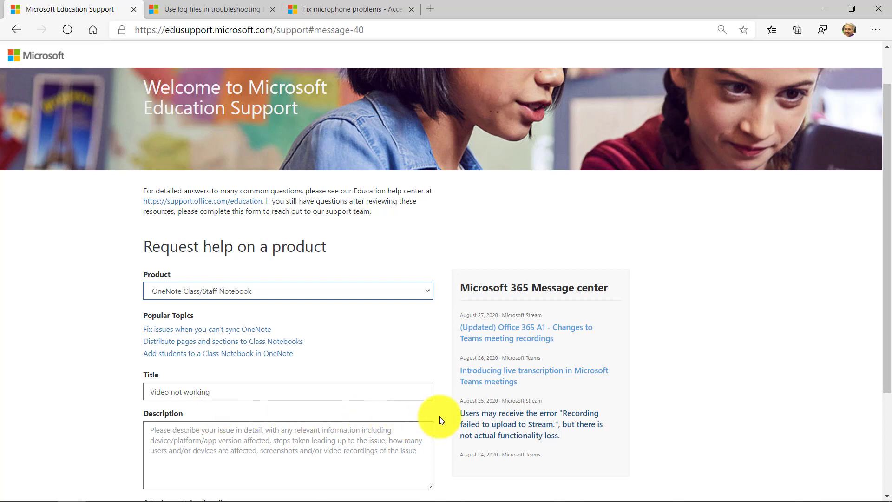
{"action": "mouse_move", "coordinate": [719, 292]}
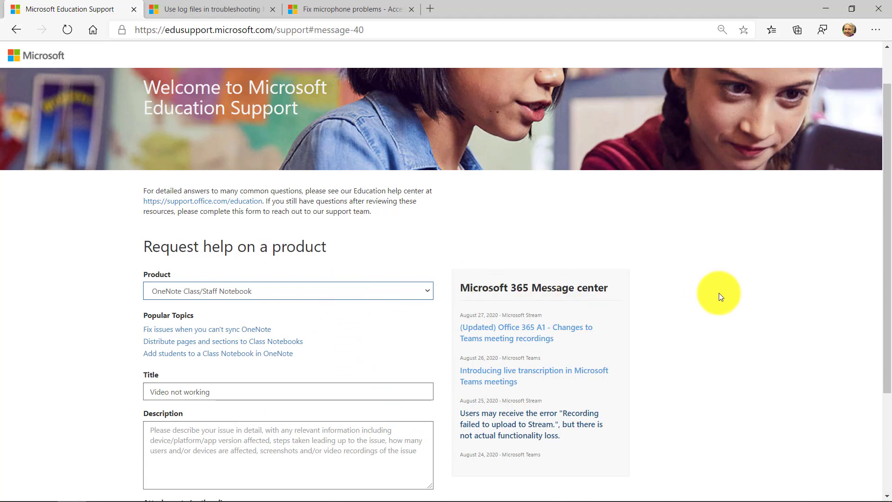
{"action": "scroll", "scroll_direction": "down", "scroll_amount": 3}
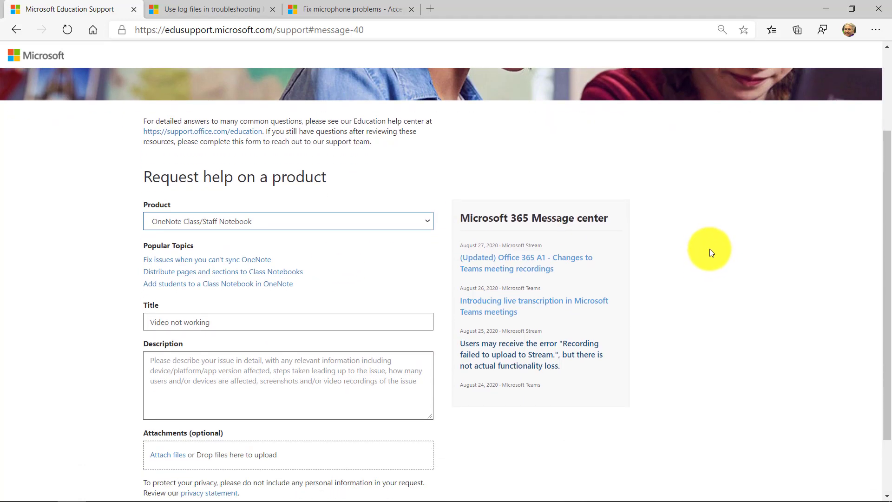
{"action": "mouse_move", "coordinate": [692, 233]}
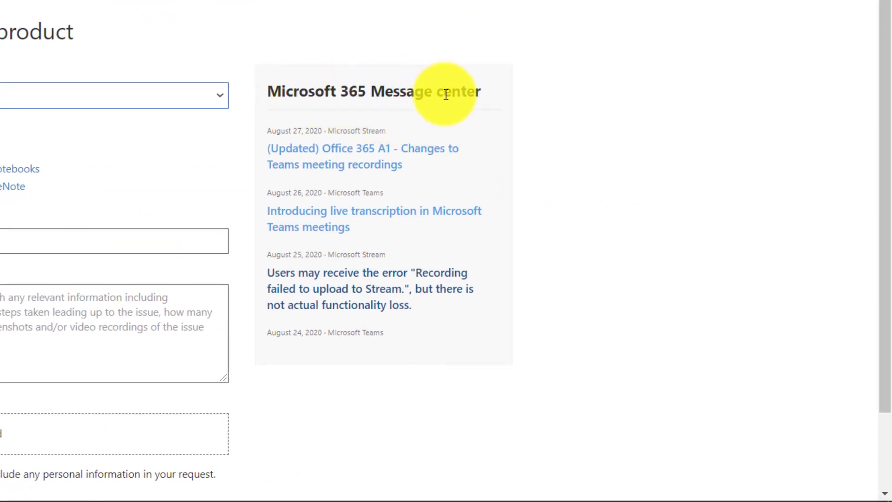
{"action": "mouse_move", "coordinate": [537, 195]}
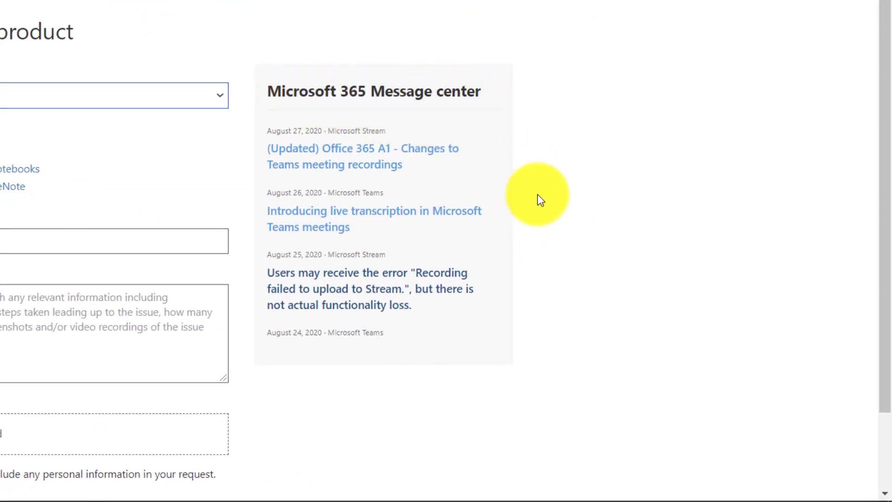
{"action": "mouse_move", "coordinate": [462, 125]}
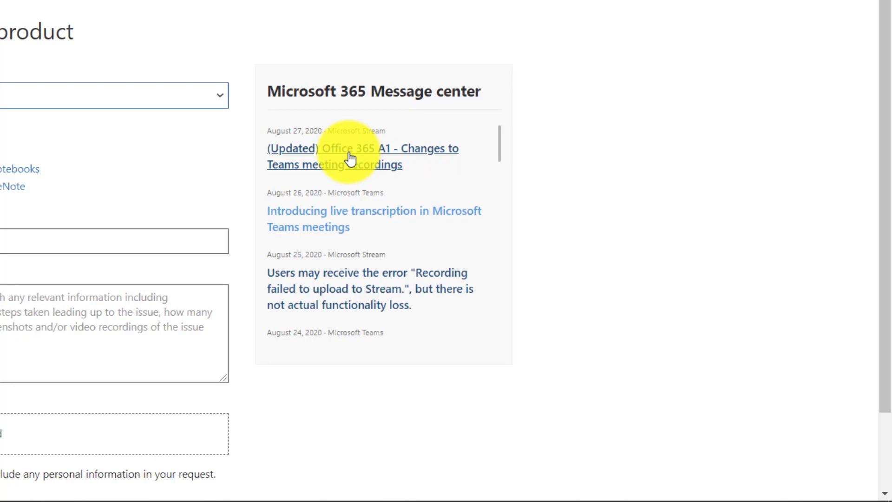
{"action": "left_click", "coordinate": [362, 156]}
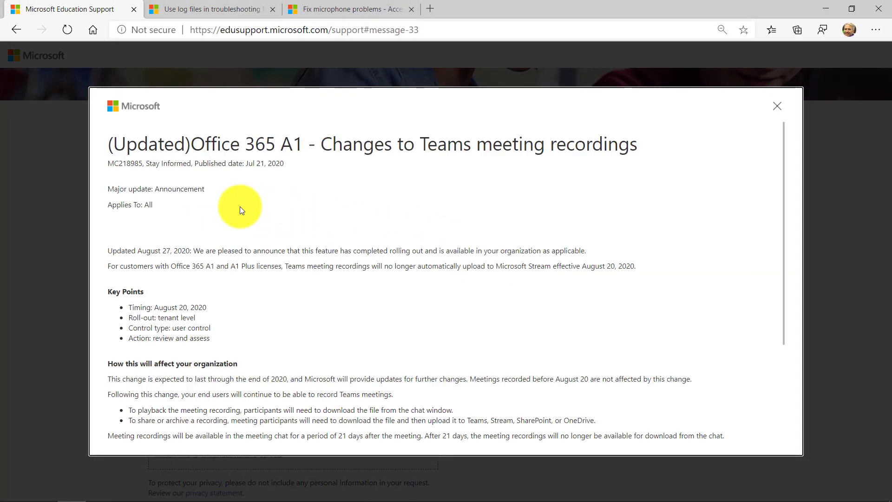
{"action": "mouse_move", "coordinate": [293, 246]}
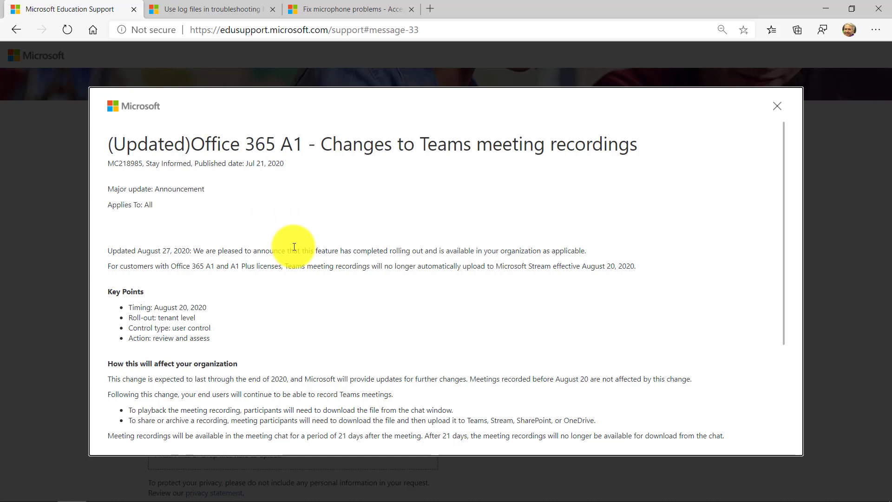
{"action": "left_click", "coordinate": [778, 106]}
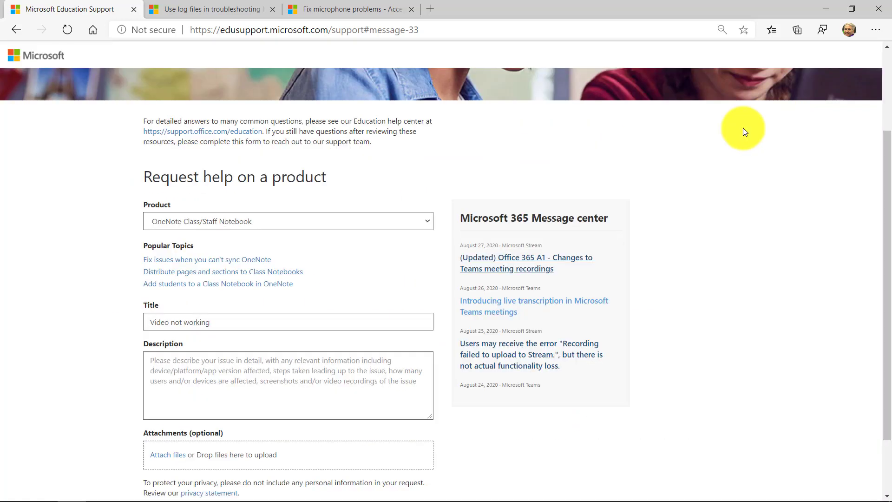
{"action": "scroll", "scroll_direction": "down", "scroll_amount": 3}
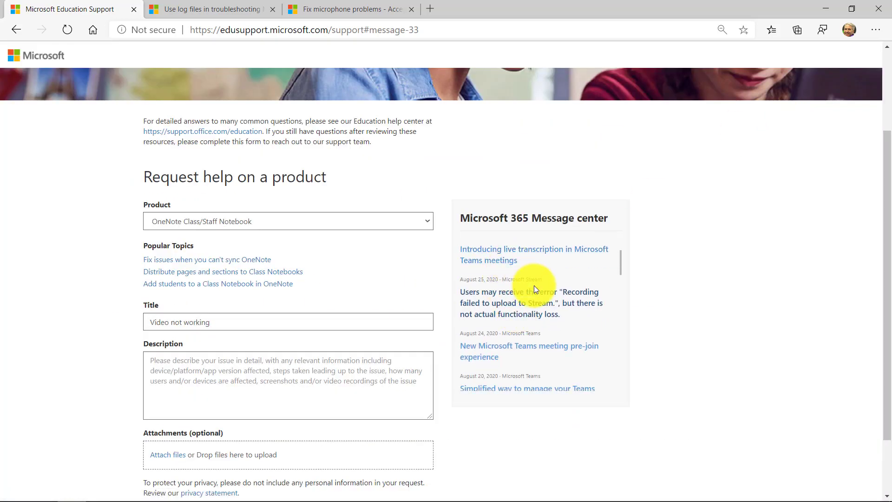
{"action": "left_click", "coordinate": [535, 287]}
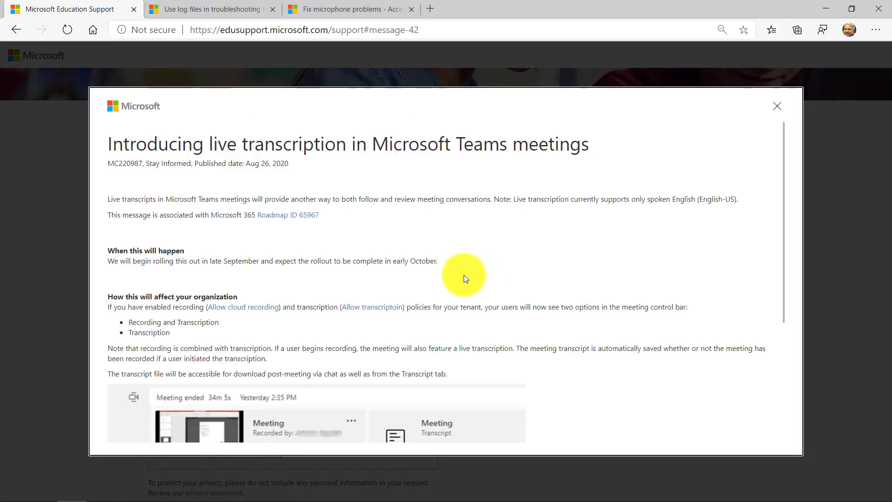
{"action": "scroll", "scroll_direction": "down", "scroll_amount": 3}
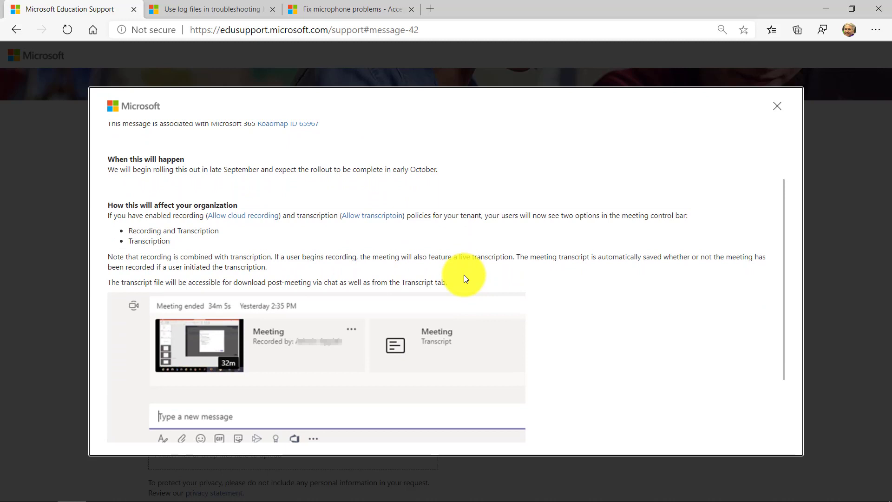
{"action": "scroll", "scroll_direction": "up", "scroll_amount": 3}
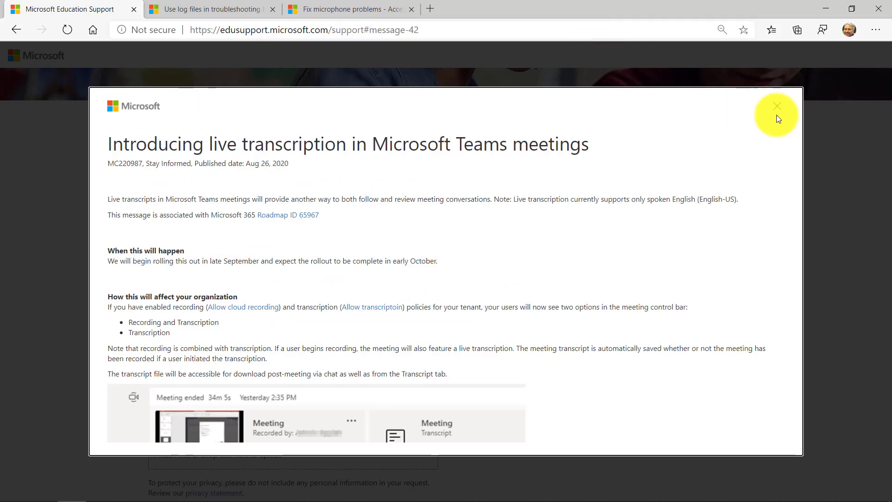
{"action": "left_click", "coordinate": [777, 107]}
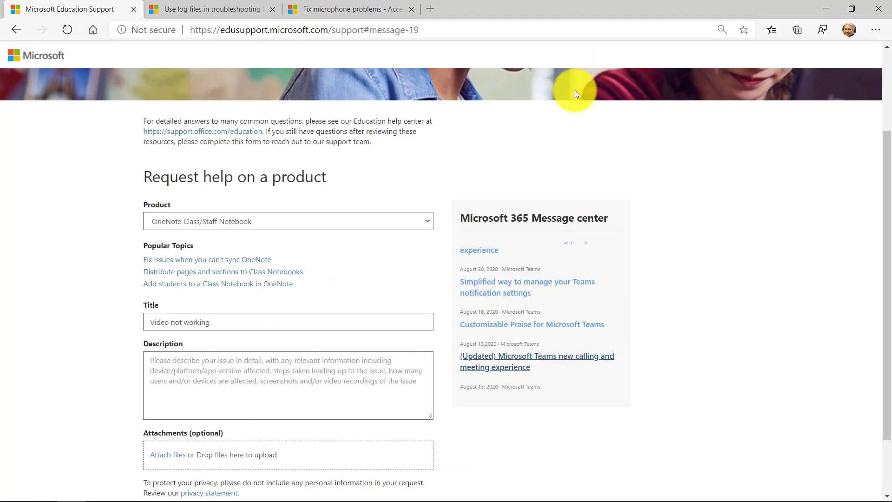
- Open support.office.com/education and browse the Teams, OneNote and Class Notebook answer cards
{"action": "scroll", "scroll_direction": "up", "scroll_amount": 3}
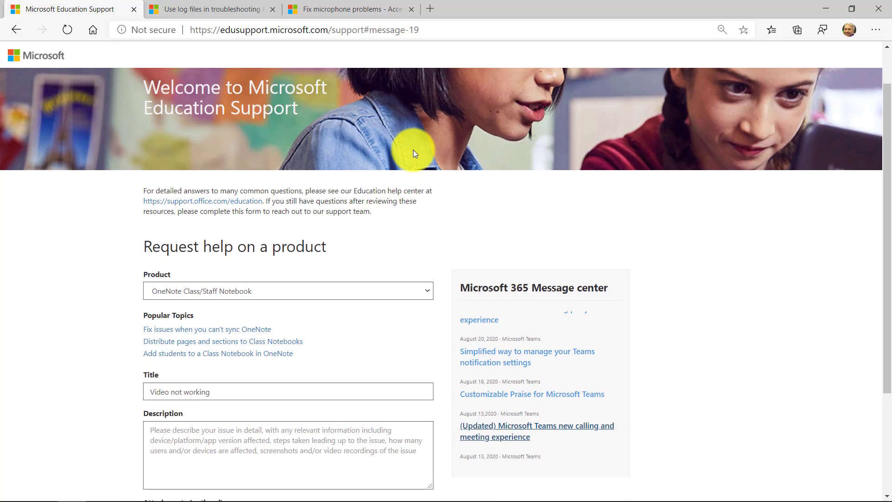
{"action": "scroll", "scroll_direction": "down", "scroll_amount": 3}
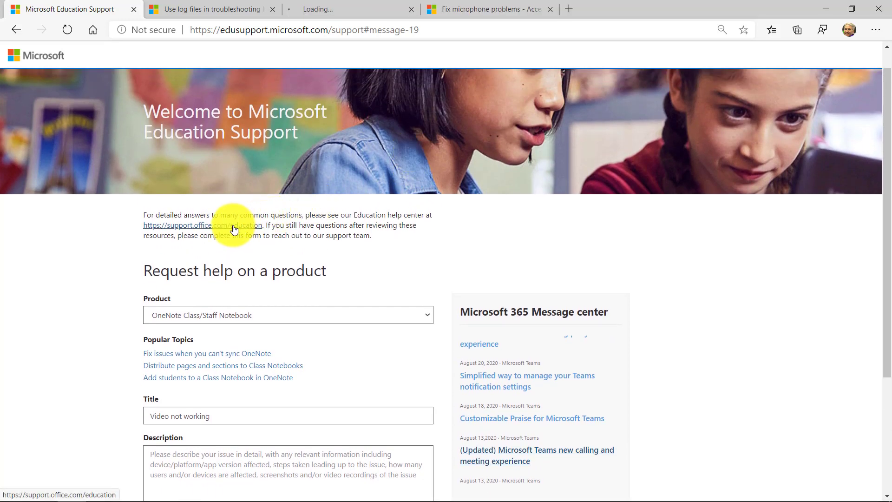
{"action": "left_click", "coordinate": [203, 225]}
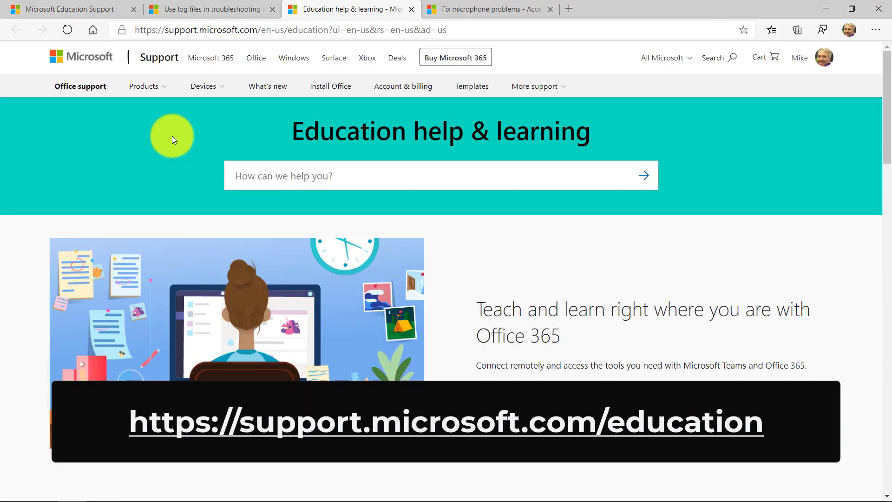
{"action": "mouse_move", "coordinate": [346, 227]}
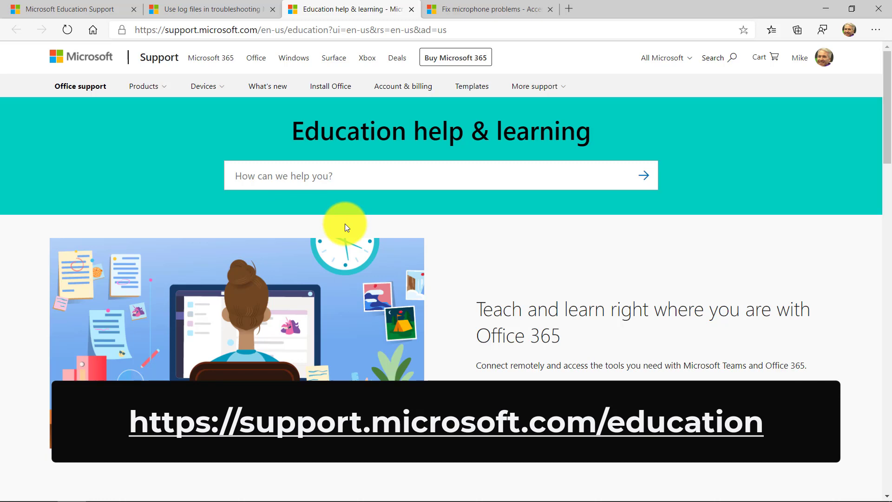
{"action": "scroll", "scroll_direction": "down", "scroll_amount": 3}
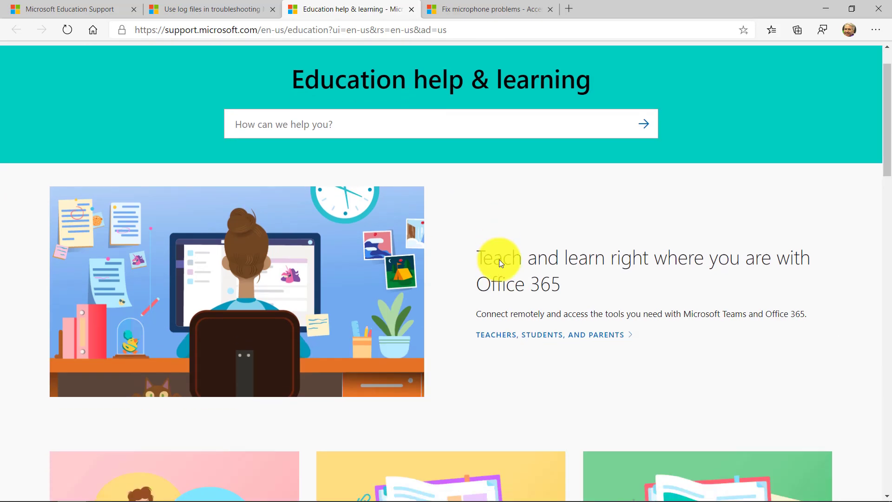
{"action": "scroll", "scroll_direction": "down", "scroll_amount": 3}
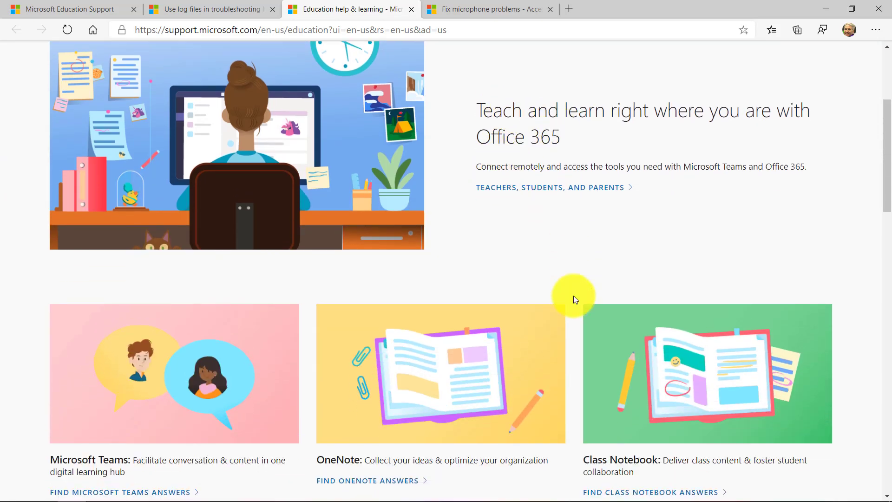
{"action": "scroll", "scroll_direction": "down", "scroll_amount": 3}
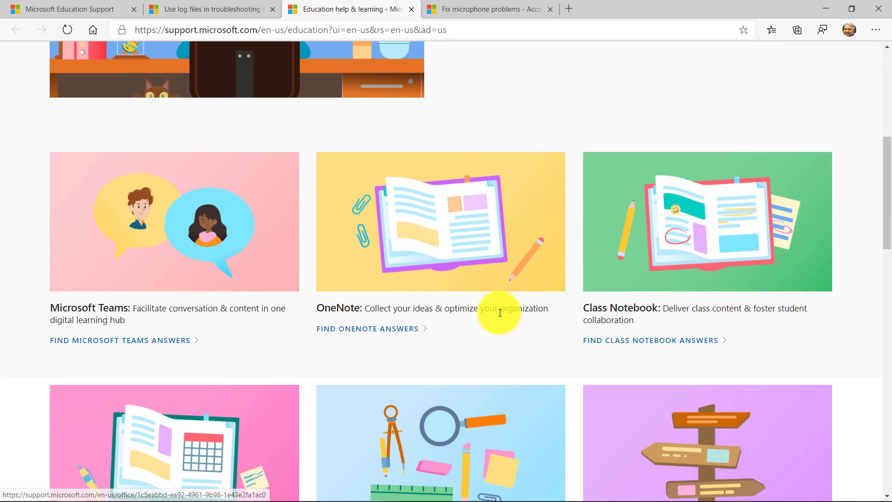
{"action": "scroll", "scroll_direction": "down", "scroll_amount": 3}
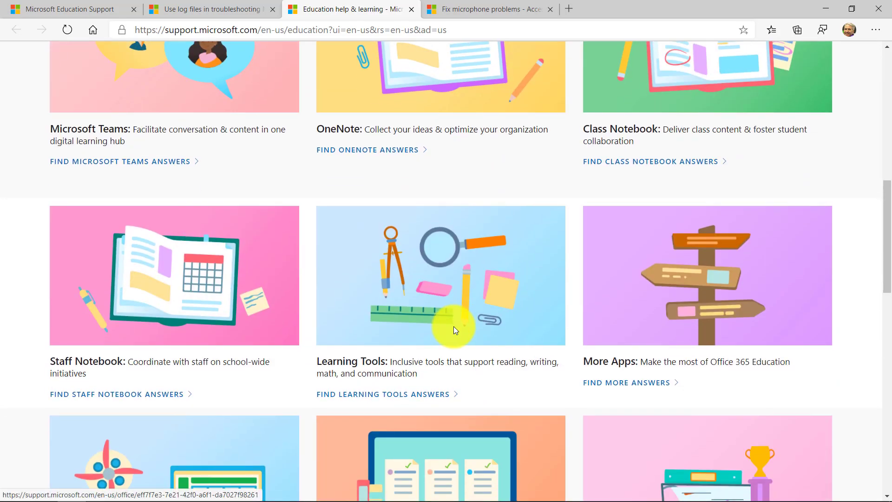
{"action": "scroll", "scroll_direction": "up", "scroll_amount": 3}
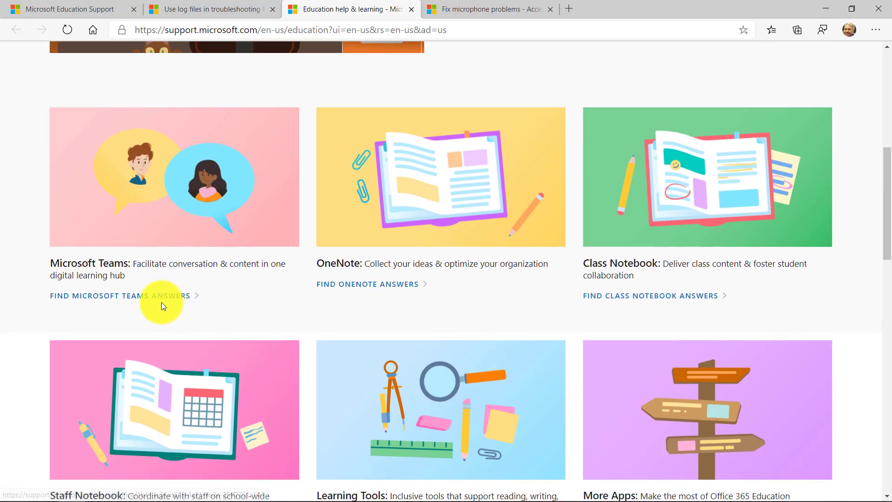
- Browse Teams answers' Getting started and Assignments tabs and open the Create assignment article
{"action": "left_click", "coordinate": [118, 296]}
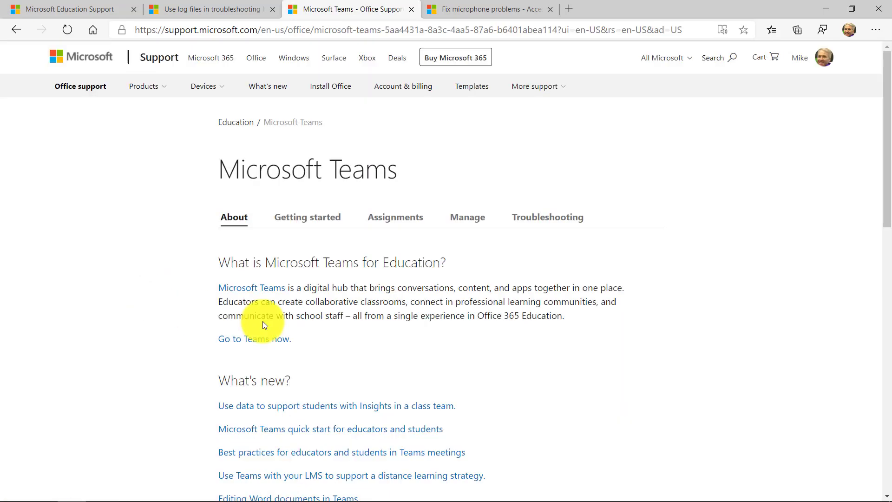
{"action": "scroll", "scroll_direction": "down", "scroll_amount": 3}
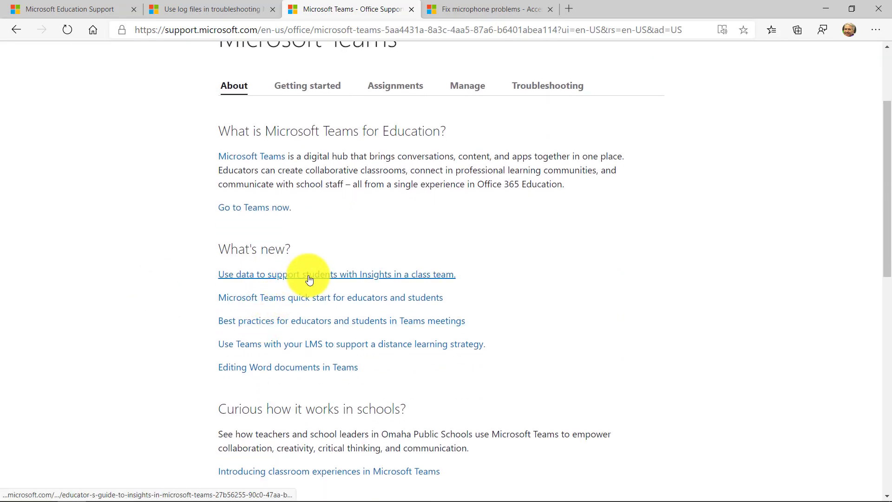
{"action": "left_click", "coordinate": [307, 86]}
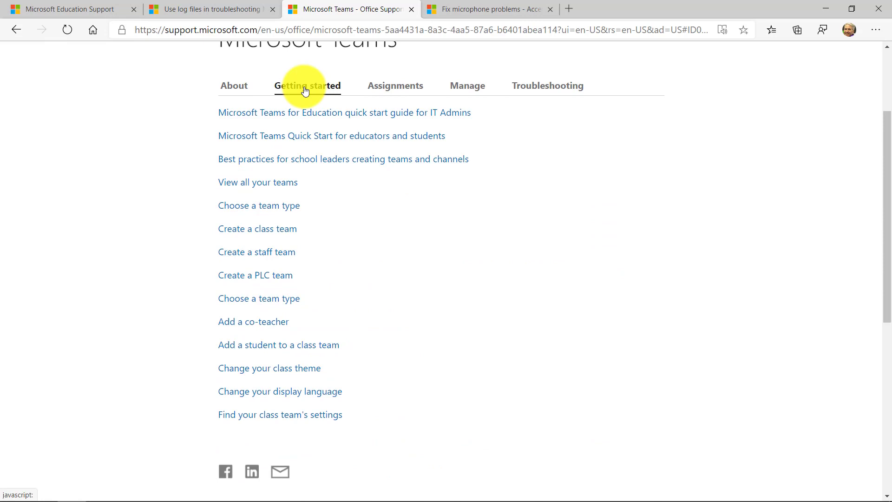
{"action": "left_click", "coordinate": [395, 86]}
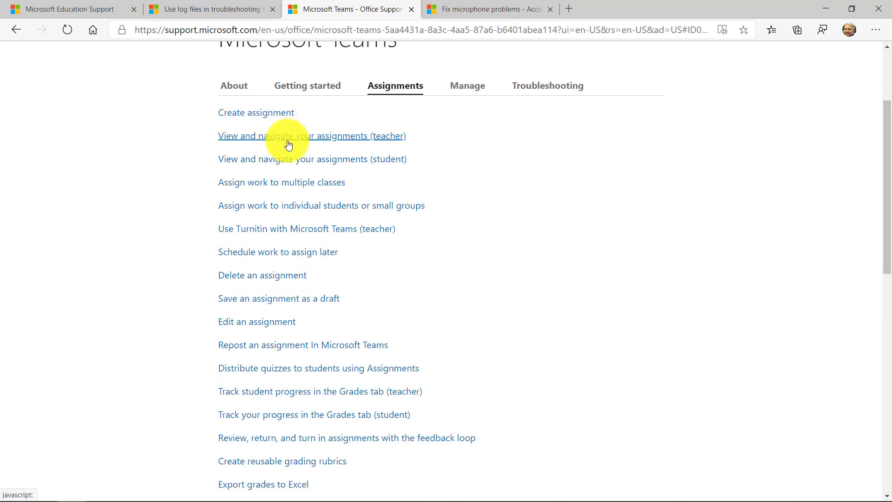
{"action": "left_click", "coordinate": [255, 112]}
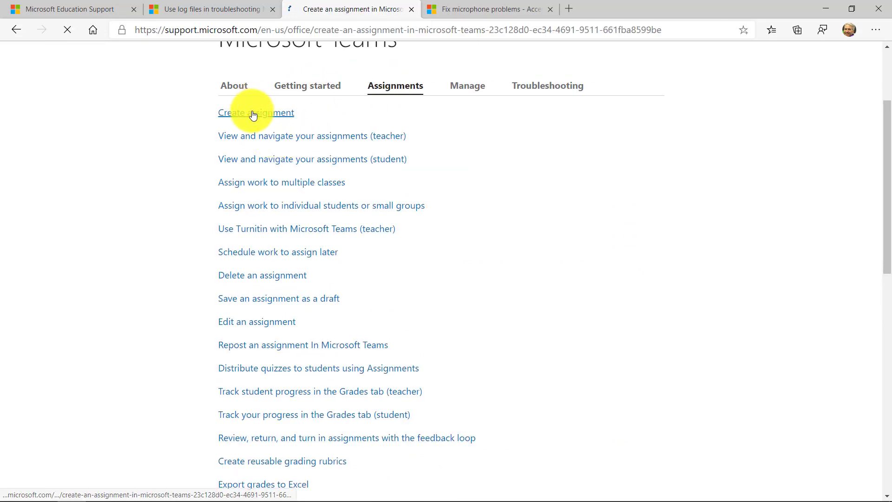
{"action": "left_click", "coordinate": [256, 112]}
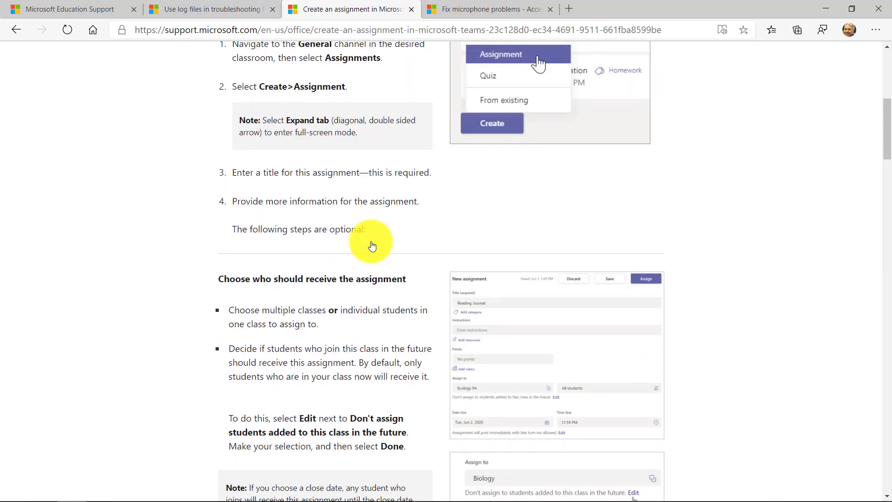
{"action": "scroll", "scroll_direction": "up", "scroll_amount": 3}
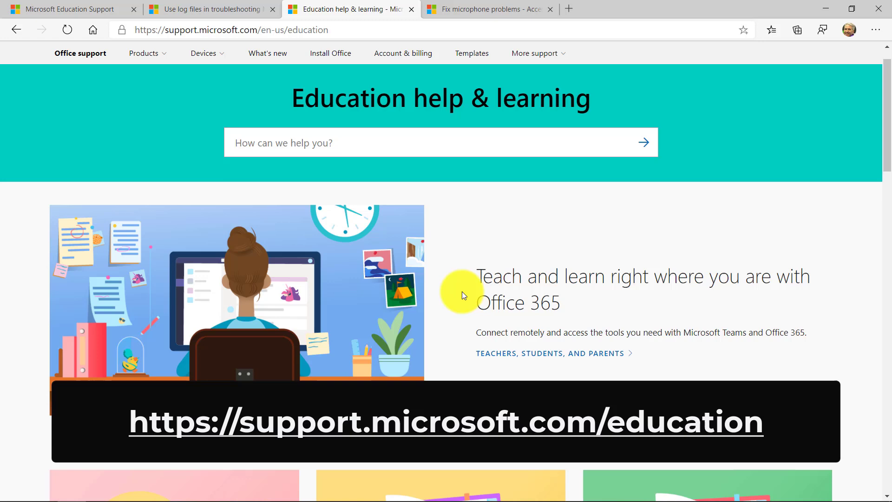
{"action": "mouse_move", "coordinate": [612, 370]}
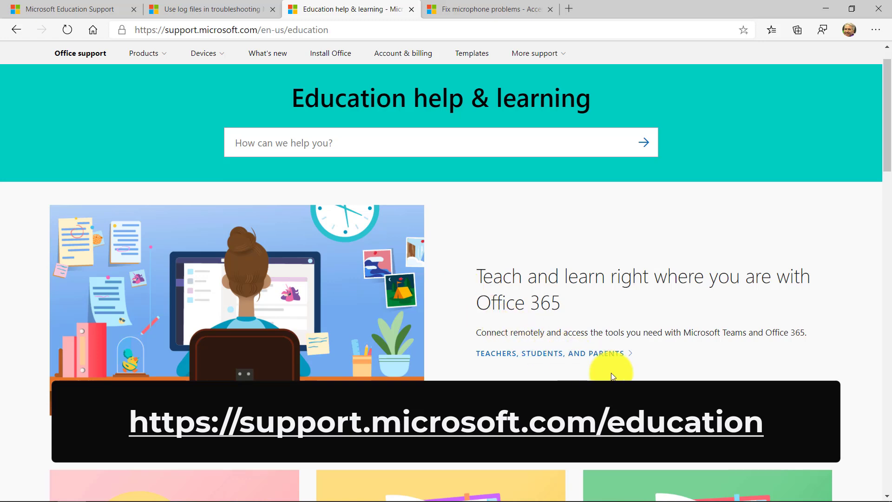